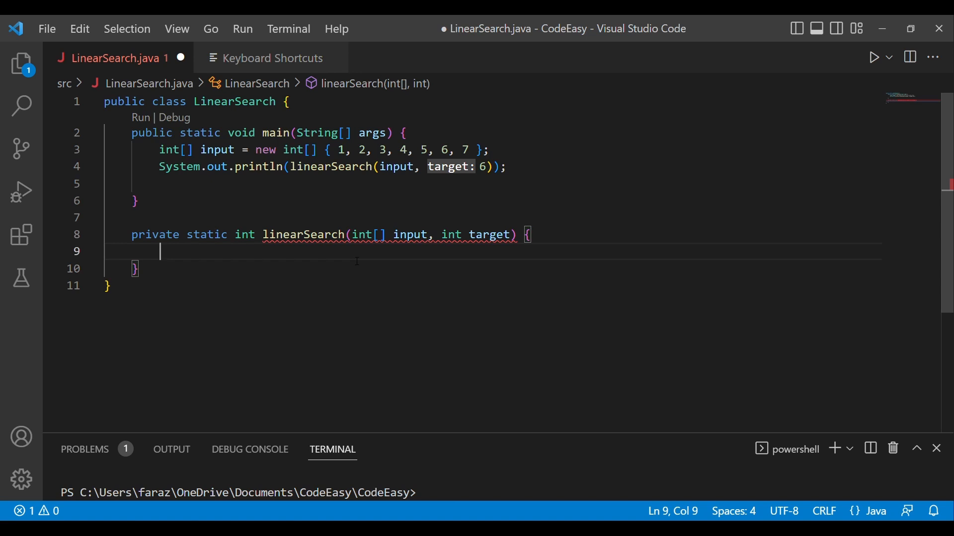
# - Write the loop header 'for(int i=0;i<input.length;i++)' with braces inside linearSearch
pyautogui.write('for')
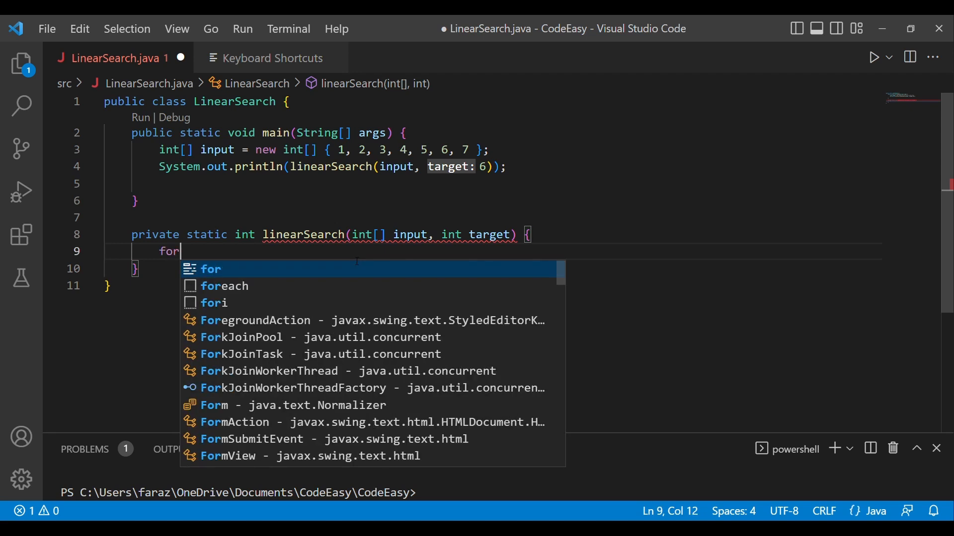
pyautogui.write('(int i')
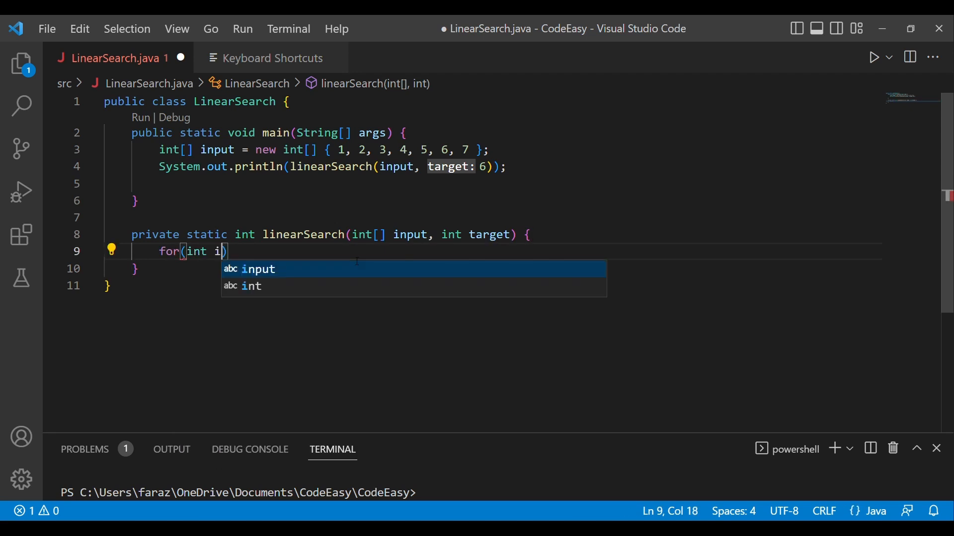
pyautogui.write('=')
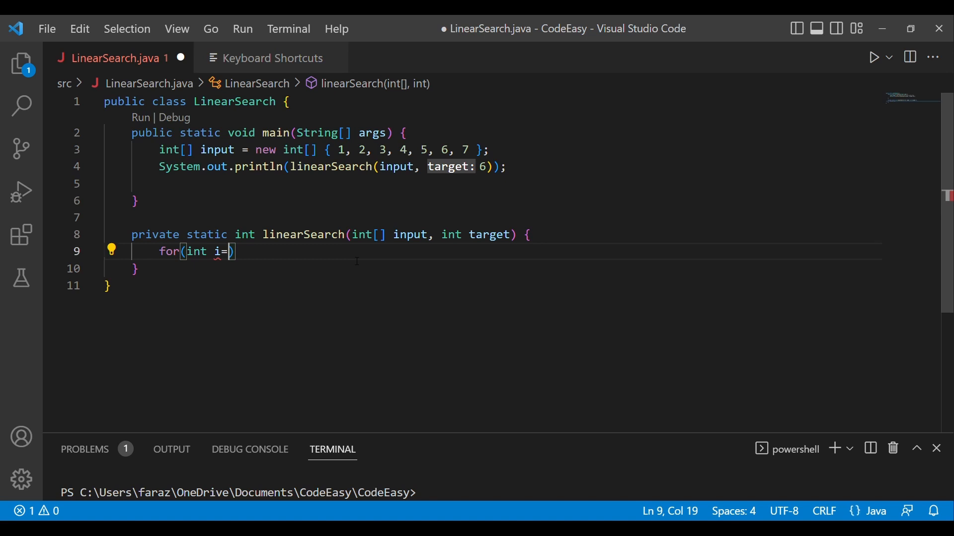
pyautogui.write('0;i<')
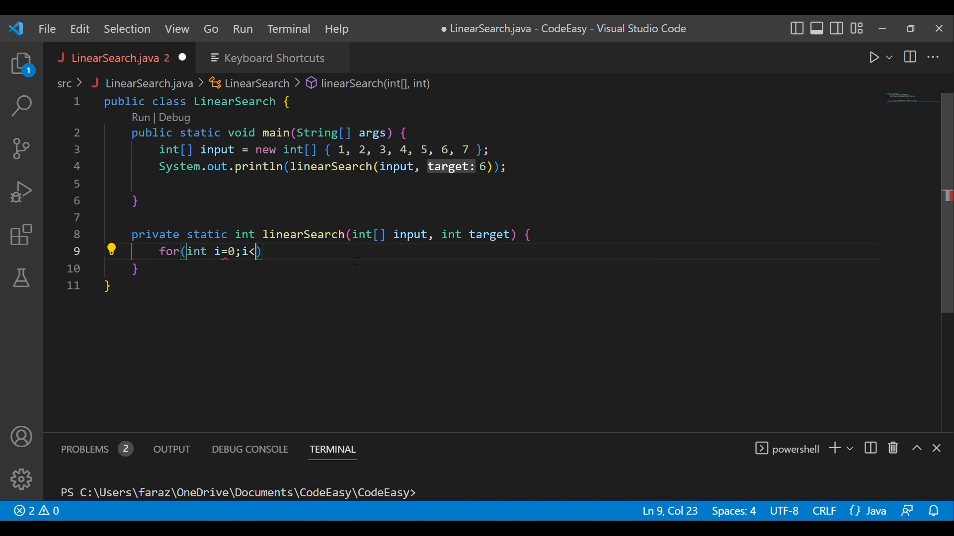
pyautogui.write('input.l')
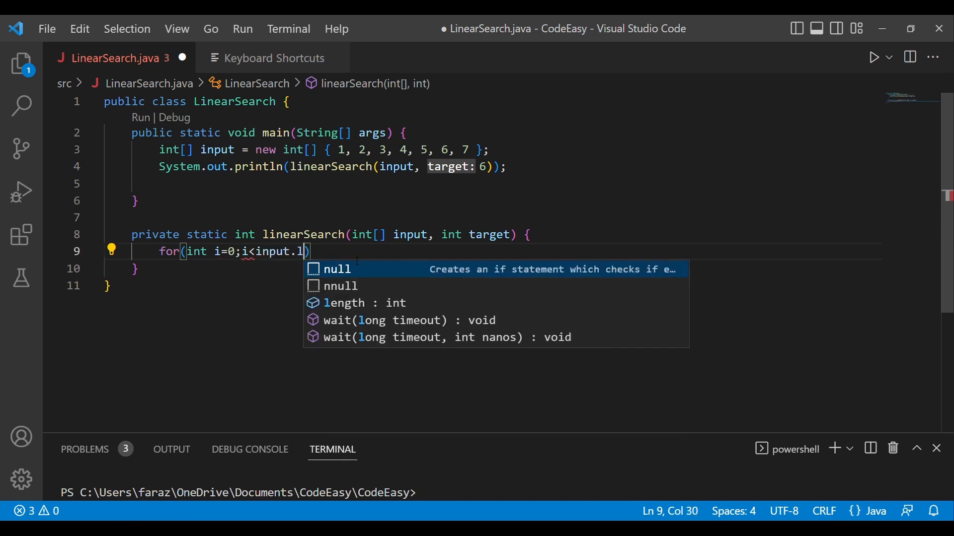
pyautogui.write('ength')
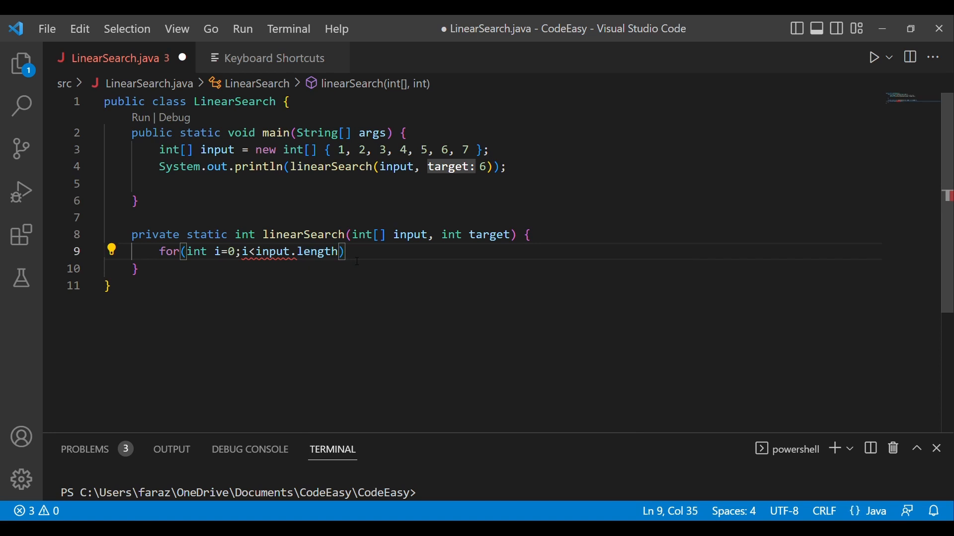
pyautogui.write(';i++')
pyautogui.write('{')
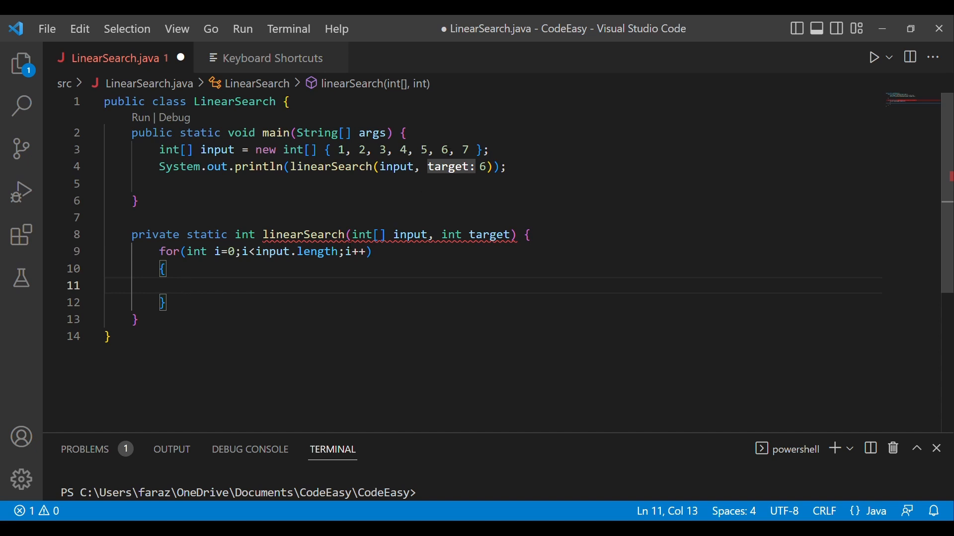
# - Add 'if(input[i]==target)' inside the loop with 'return i;' in its body
pyautogui.write('if(input[i')
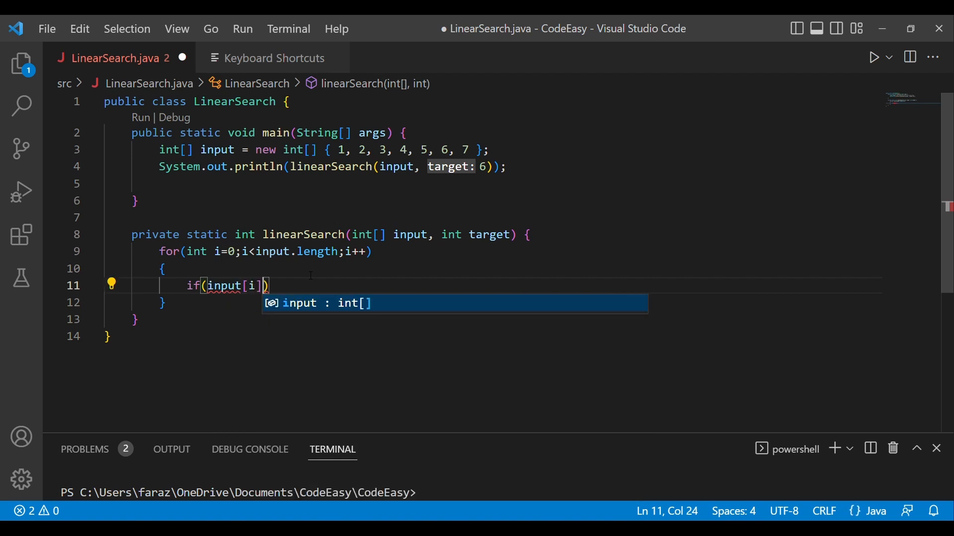
pyautogui.write('==target')
pyautogui.write('return i;')
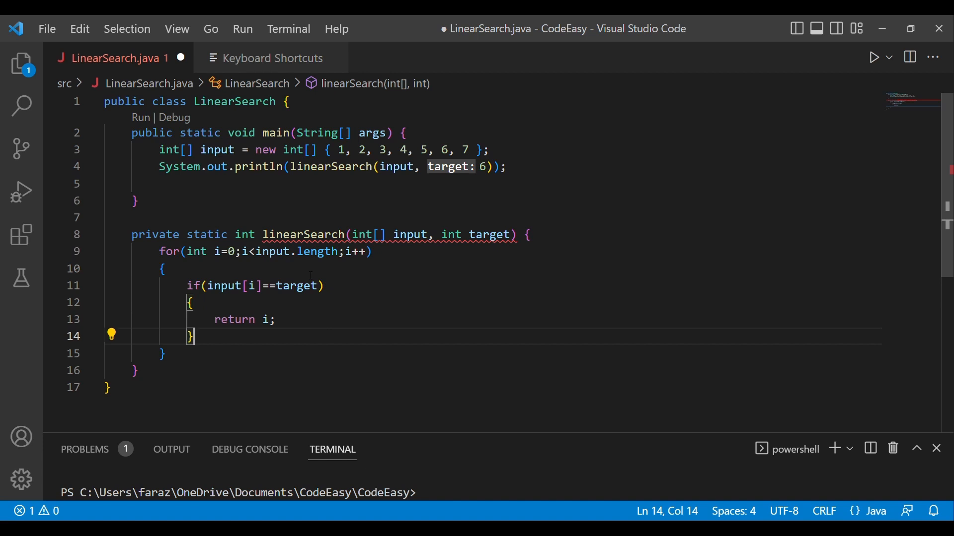
pyautogui.write('r')
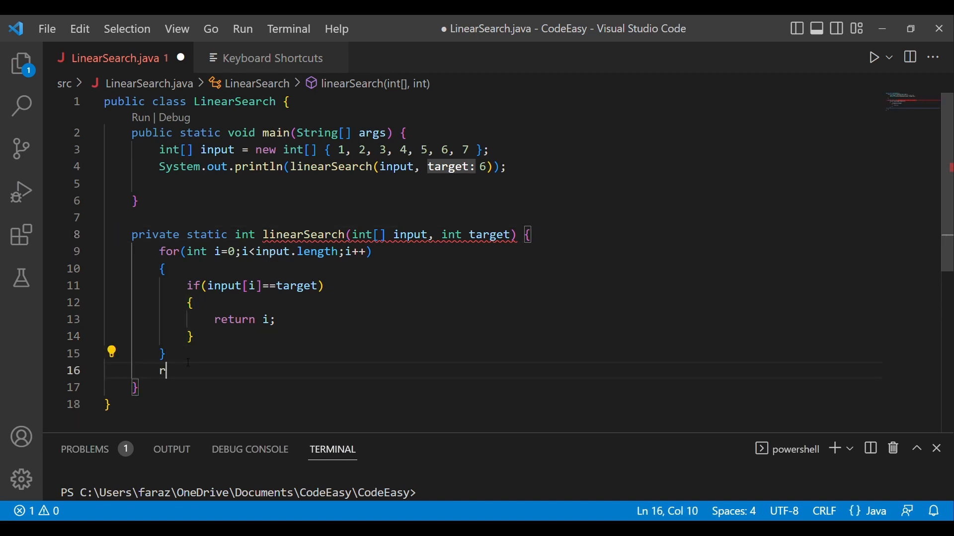
# - Finish 'return -1;' after the loop and reformat the document
pyautogui.write('eturn -1;')
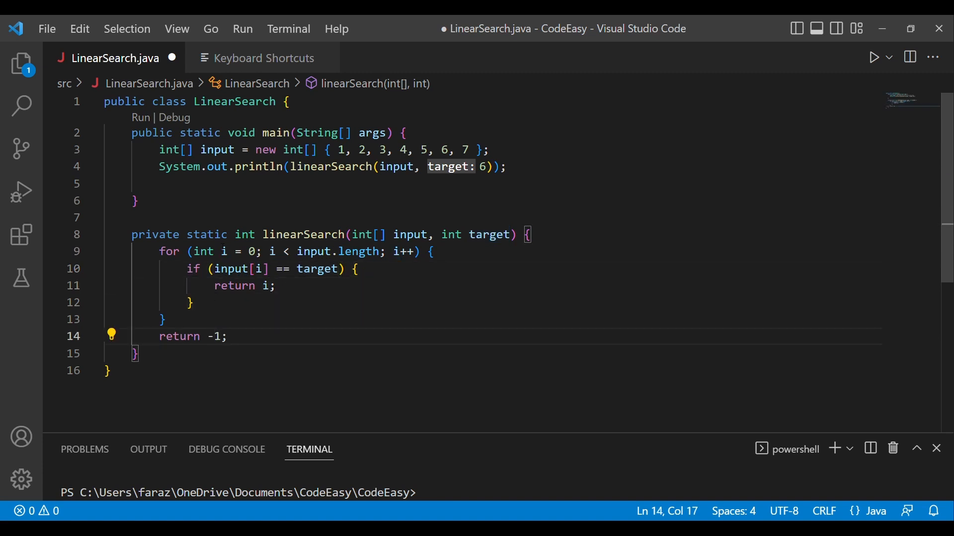
# - Run LinearSearch so the terminal prints 5 for target 6
pyautogui.click(140, 117)
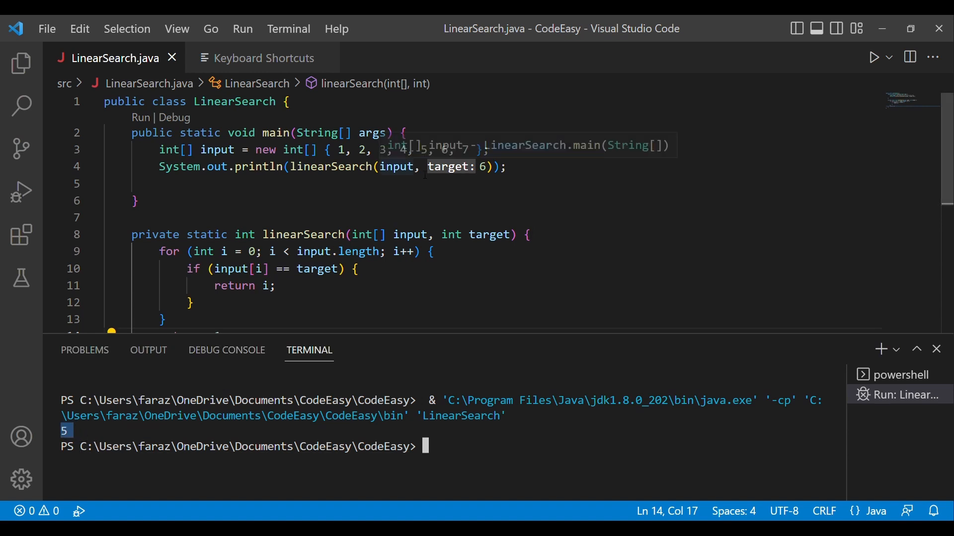
pyautogui.moveTo(424, 175)
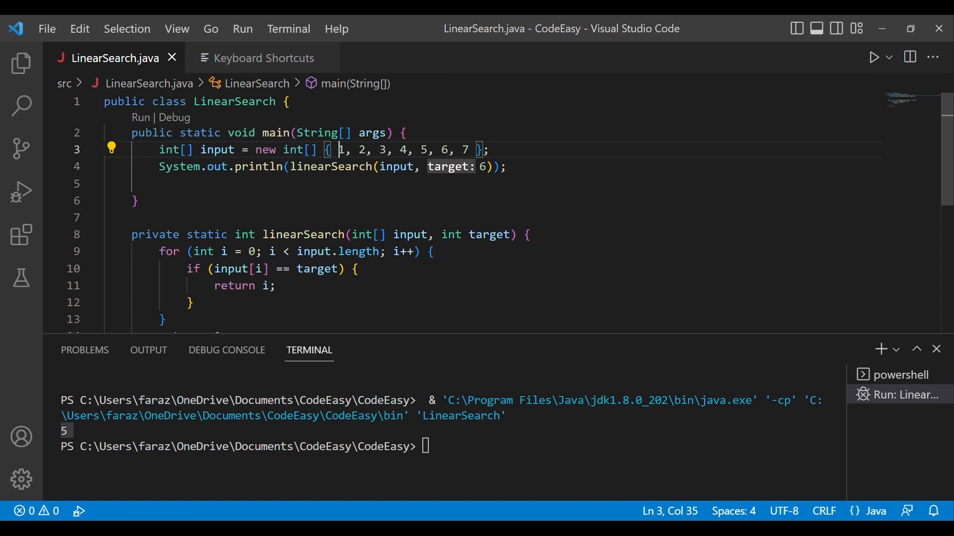
# - Change the target from 6 to 10, rerun, and highlight the -1 output
pyautogui.scroll(-3)
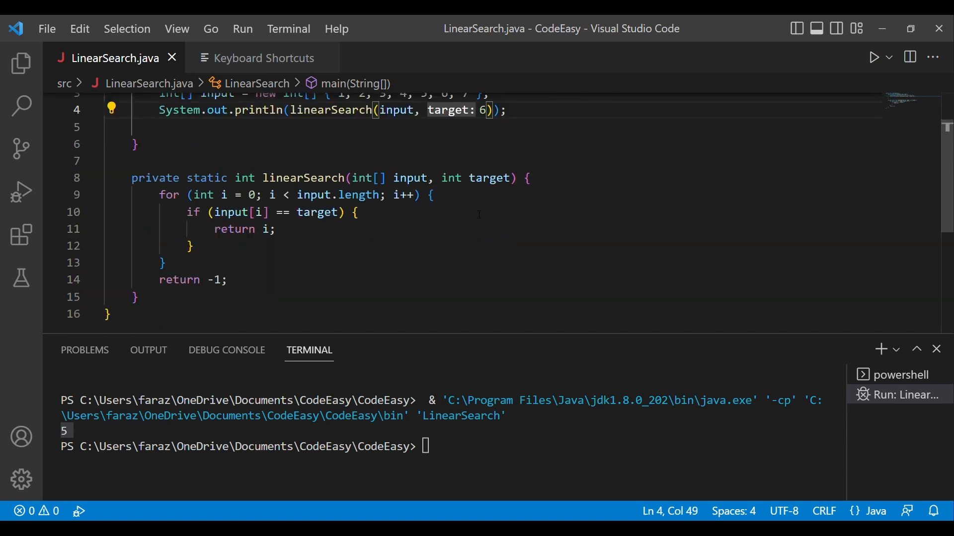
pyautogui.press('Backspace')
pyautogui.write('10')
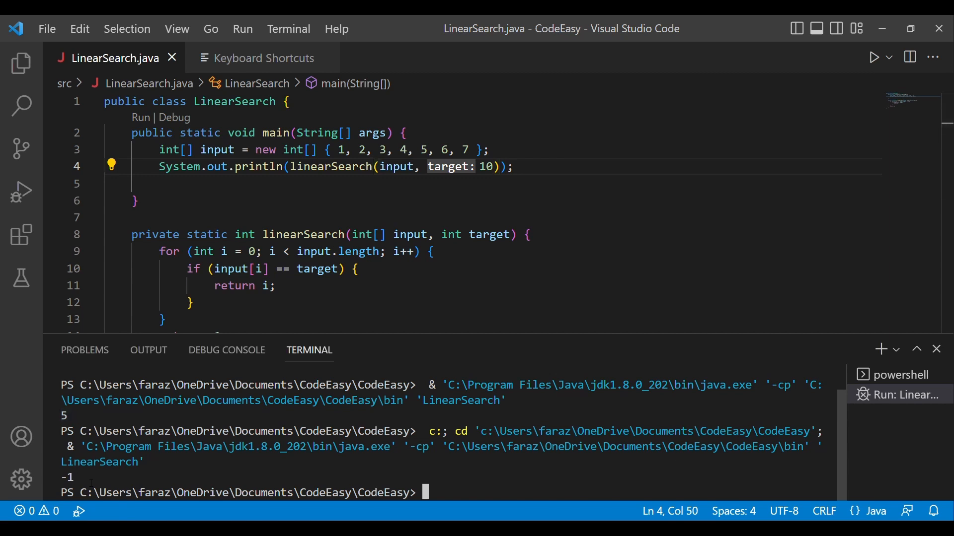
pyautogui.doubleClick(66, 477)
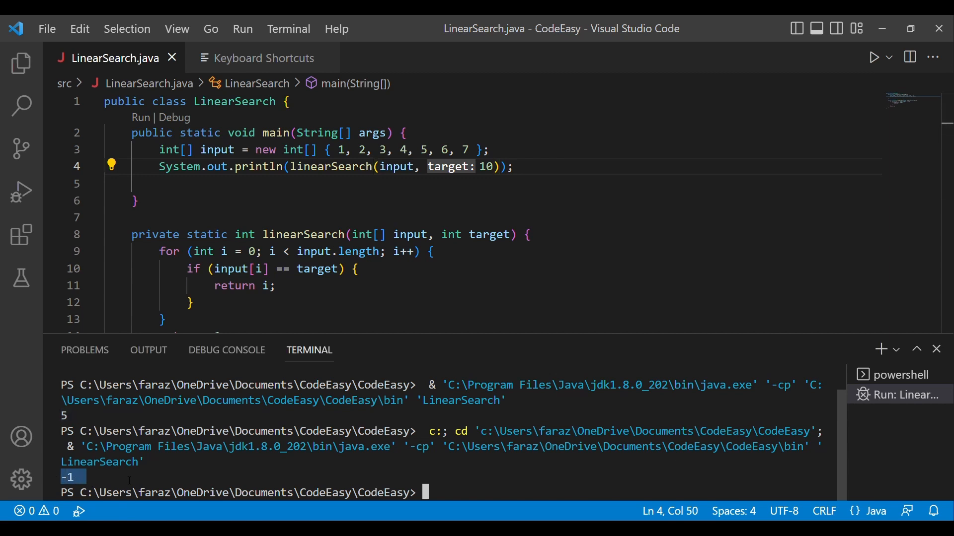